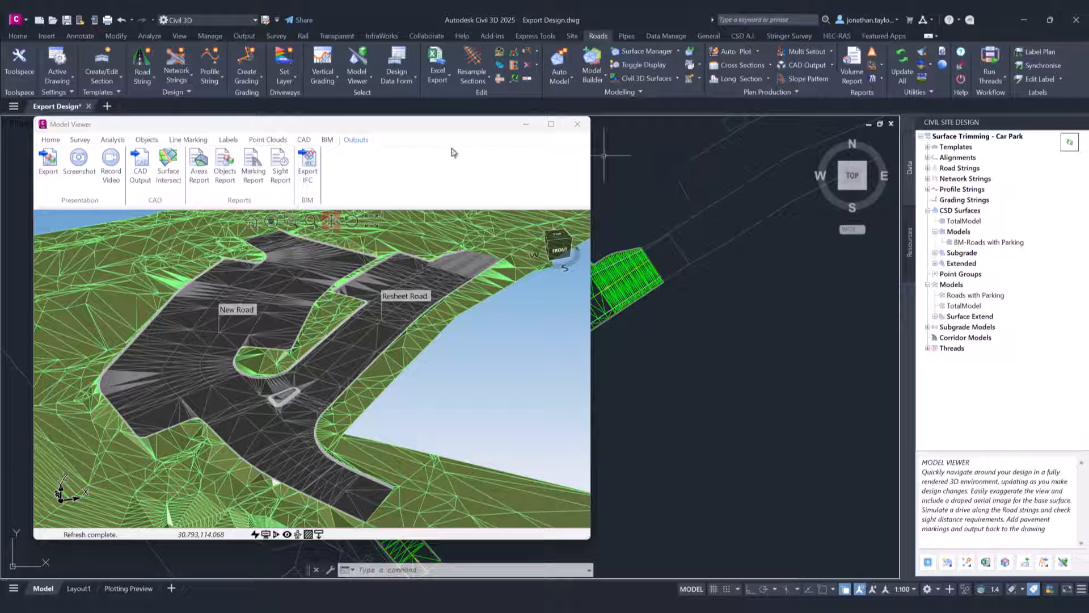
mouse_move(426, 165)
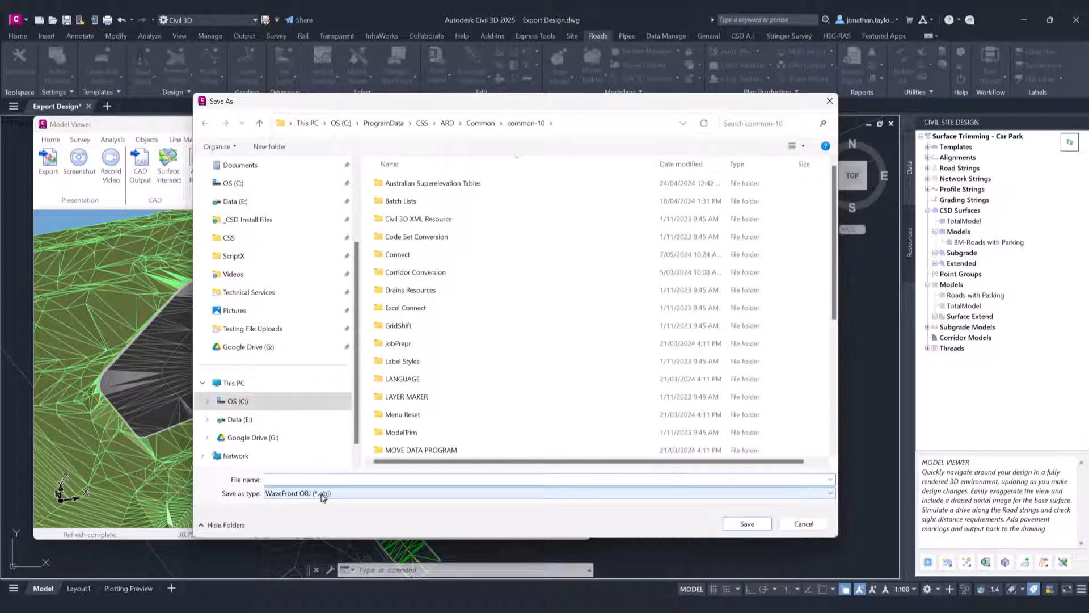
Step: Cancel the OBJ Save As dialog so nothing is exported
left_click(829, 494)
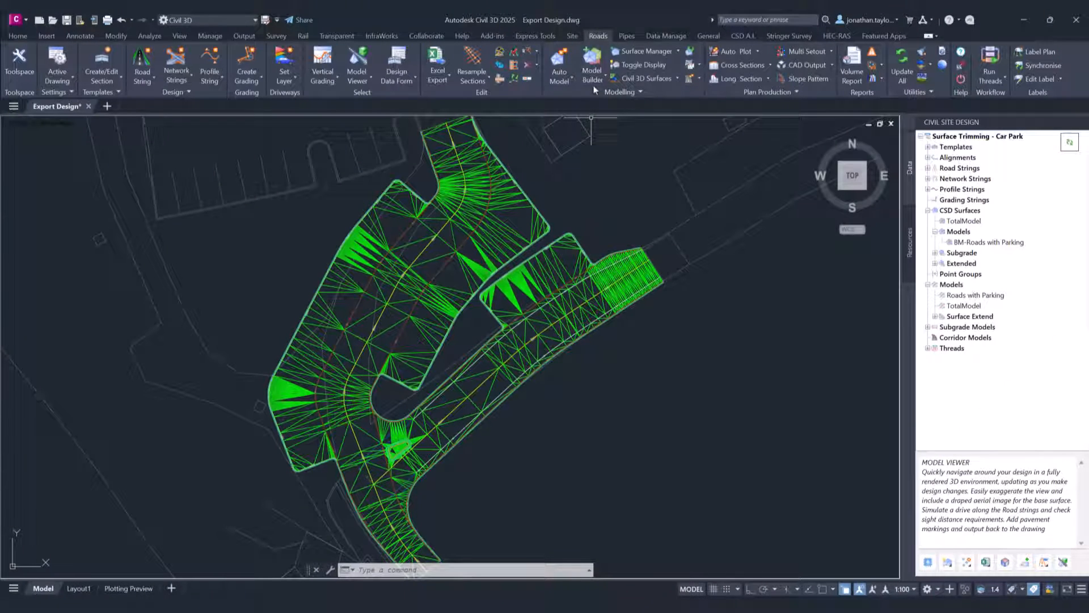
Step: Show the context actions for the CSD Surfaces group in the Toolspace
left_click(593, 66)
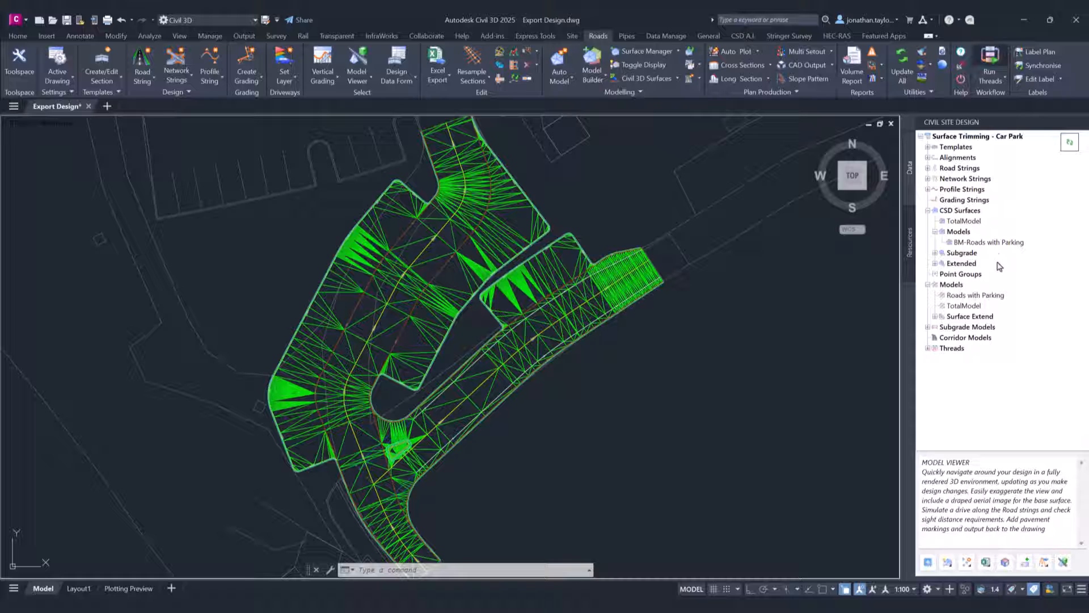
left_click(963, 210)
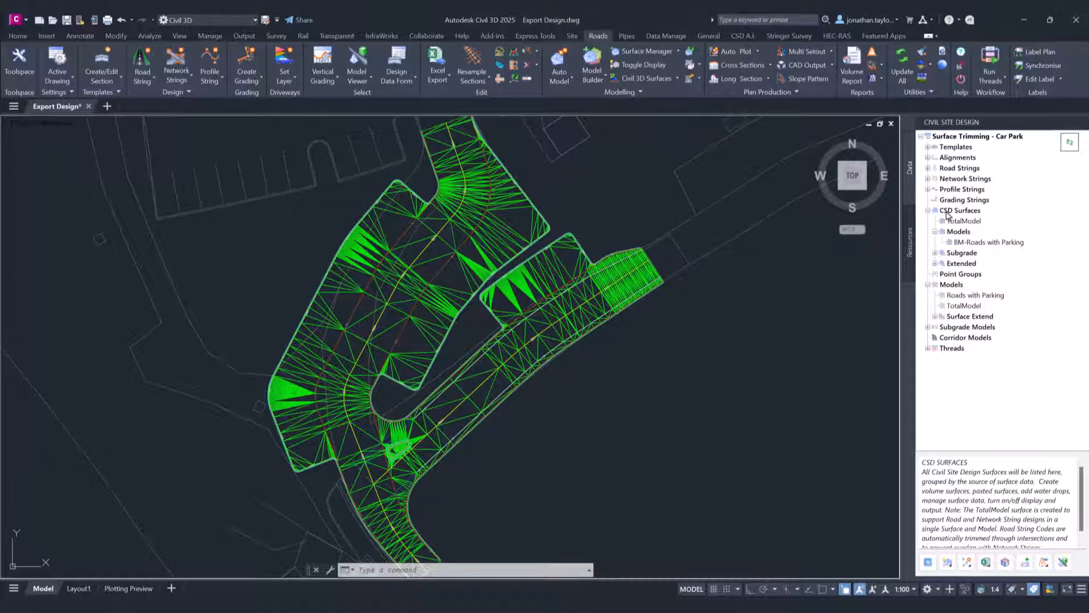
right_click(962, 210)
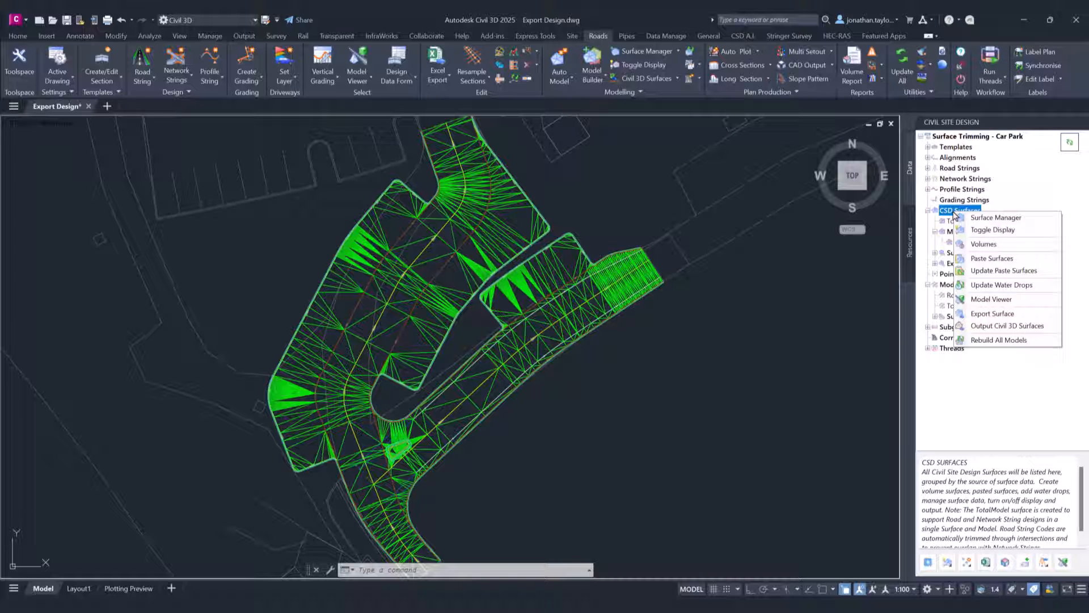
mouse_move(992, 313)
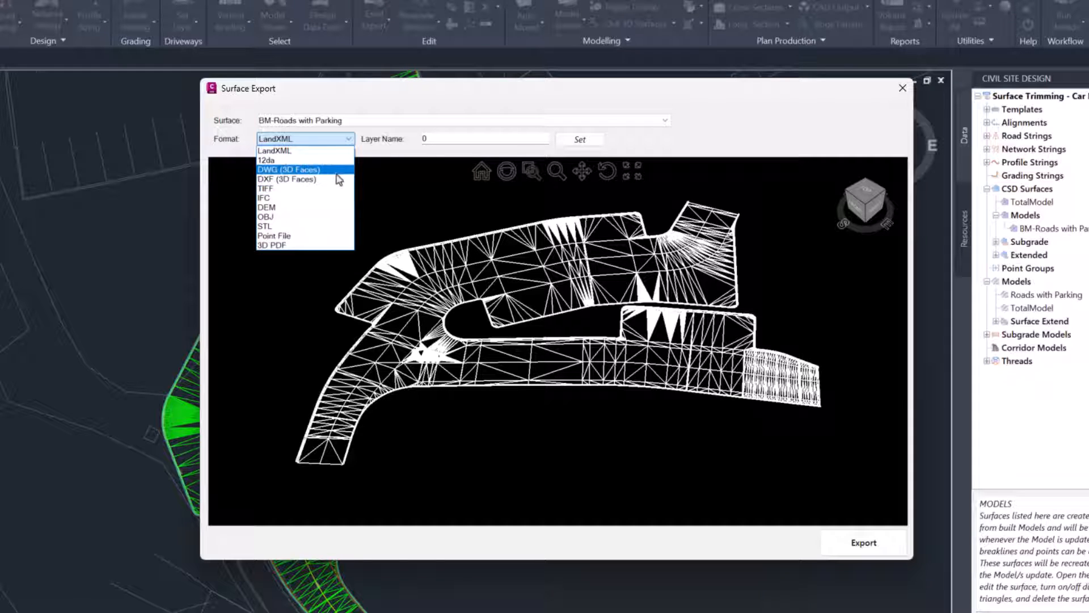
Step: Export the BM-Roads with Parking surface in DWG (3D Faces) format and acknowledge success
left_click(304, 150)
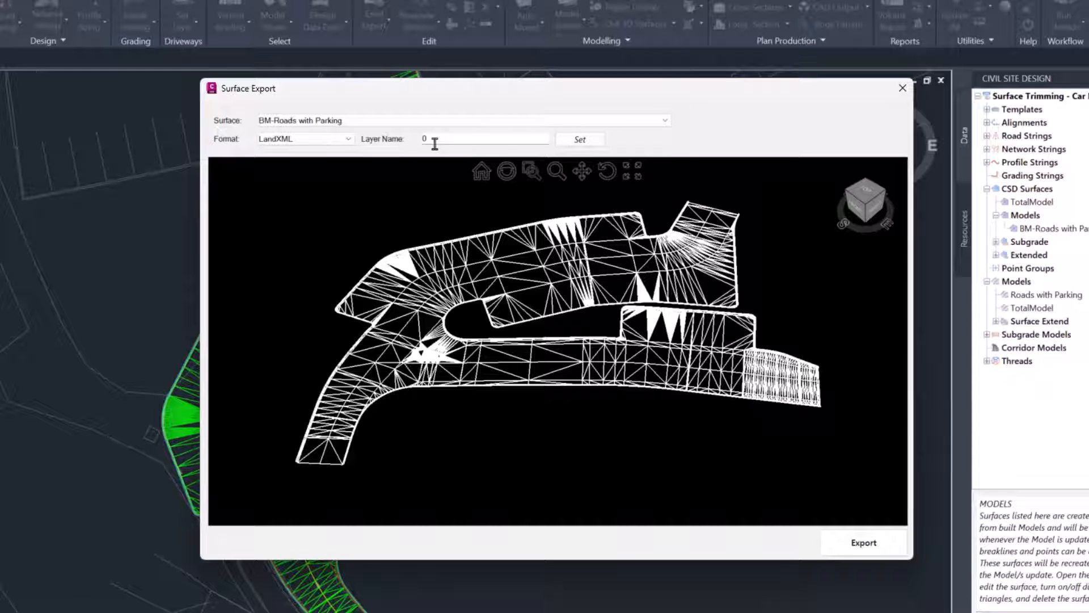
left_click(304, 139)
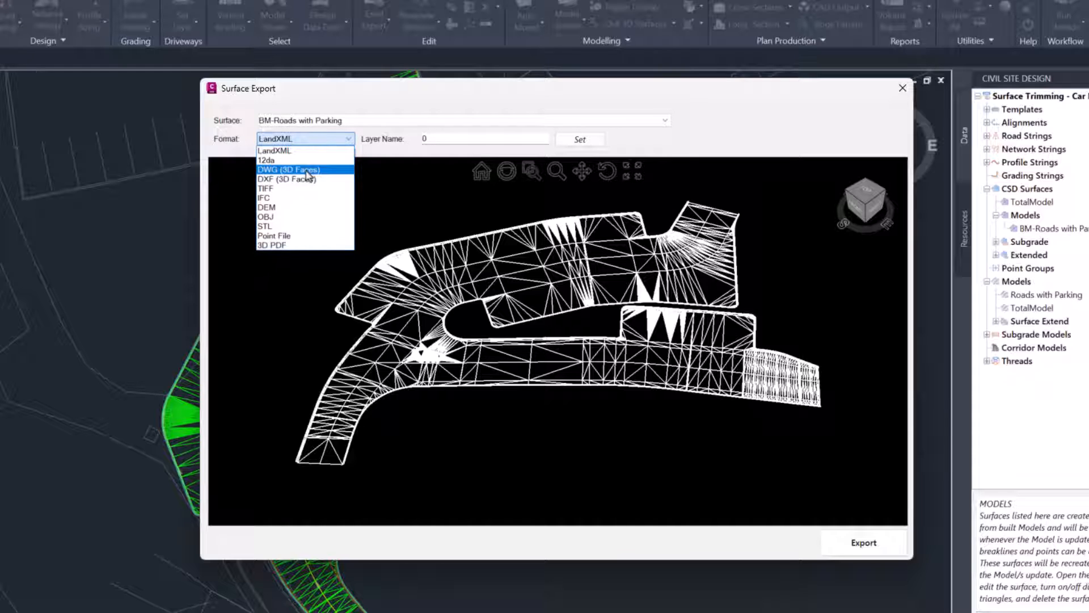
left_click(287, 169)
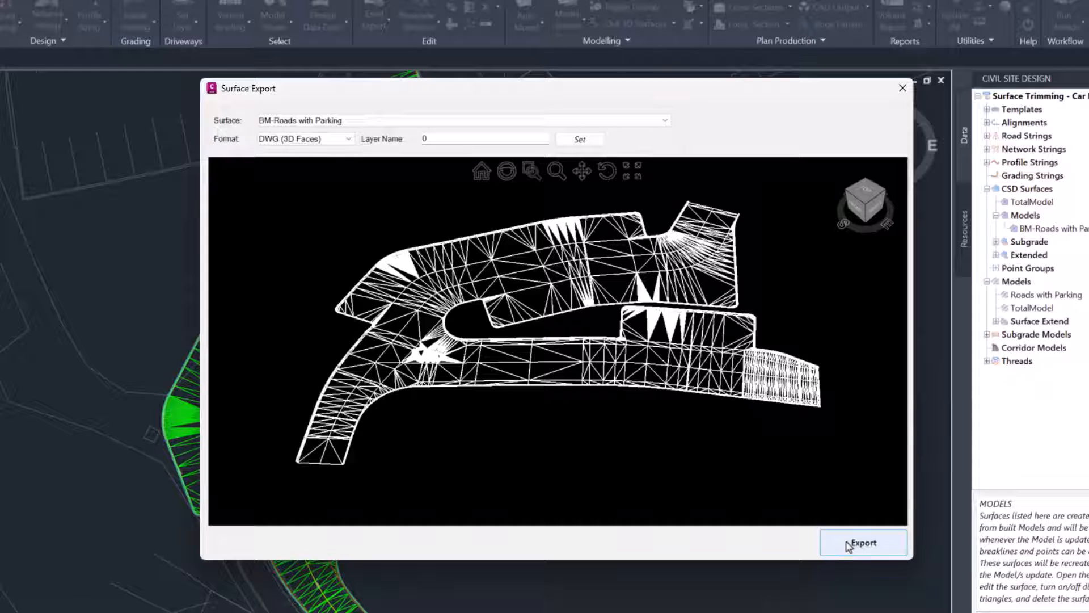
left_click(862, 542)
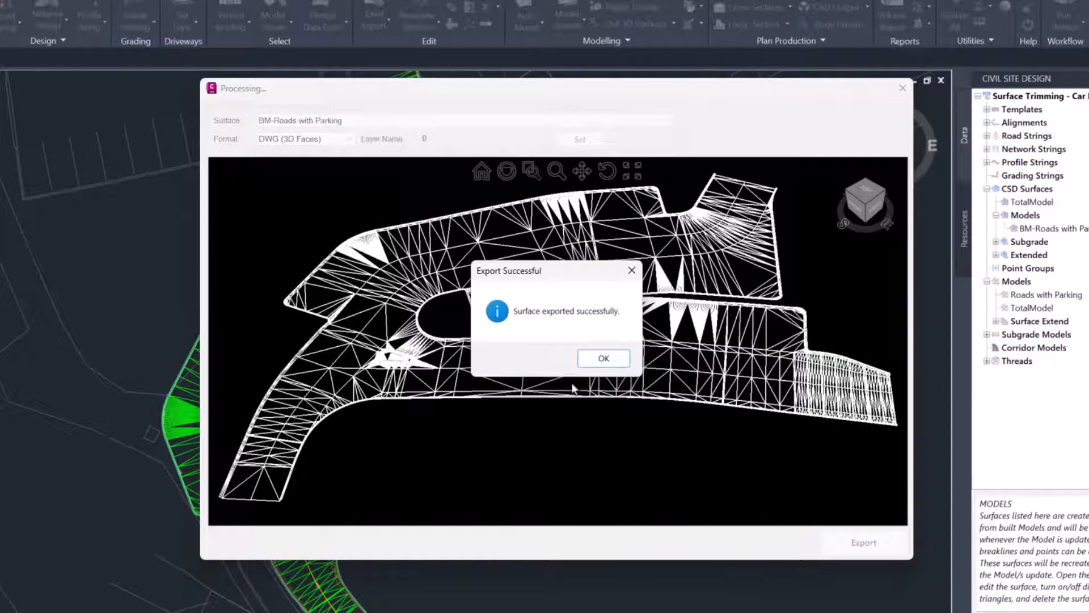
left_click(601, 358)
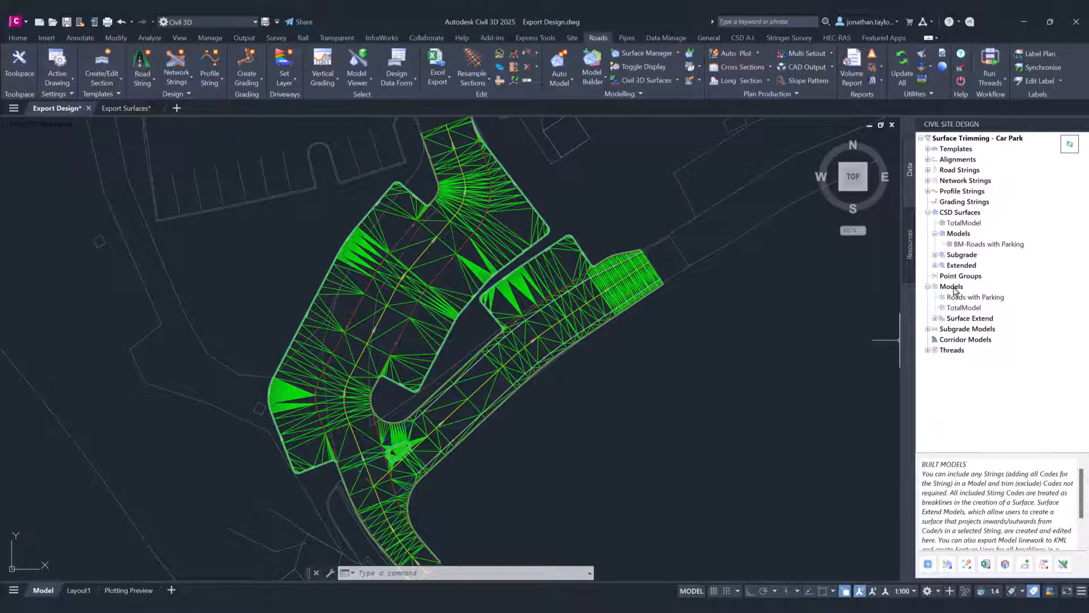
Step: Show the context actions for the Roads with Parking model in the Toolspace
right_click(951, 286)
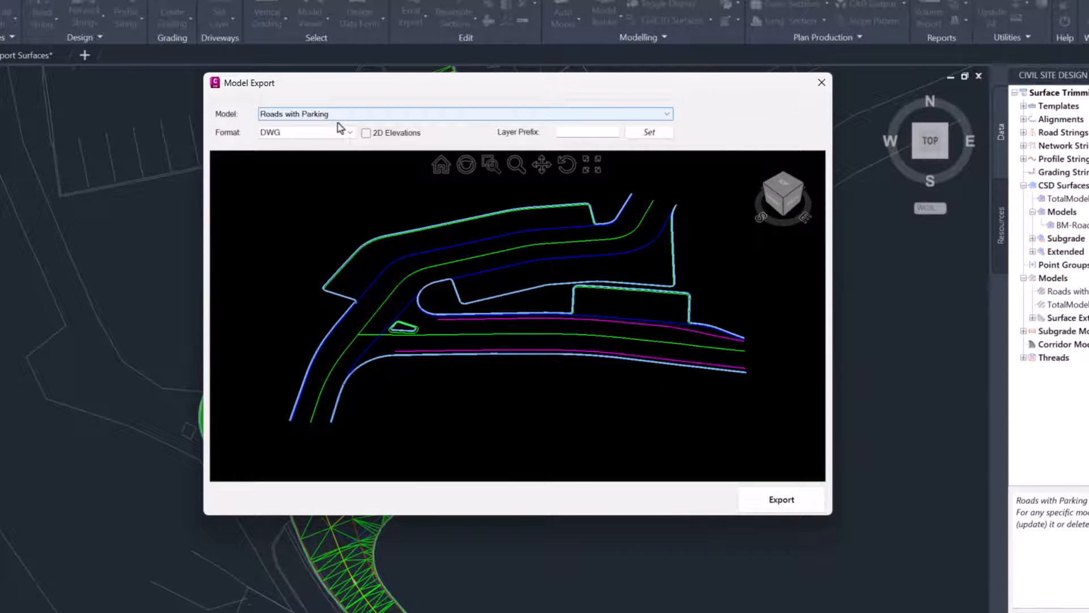
Step: Export the model linework as DWG with layer prefix 'Export' to a new drawing
left_click(305, 131)
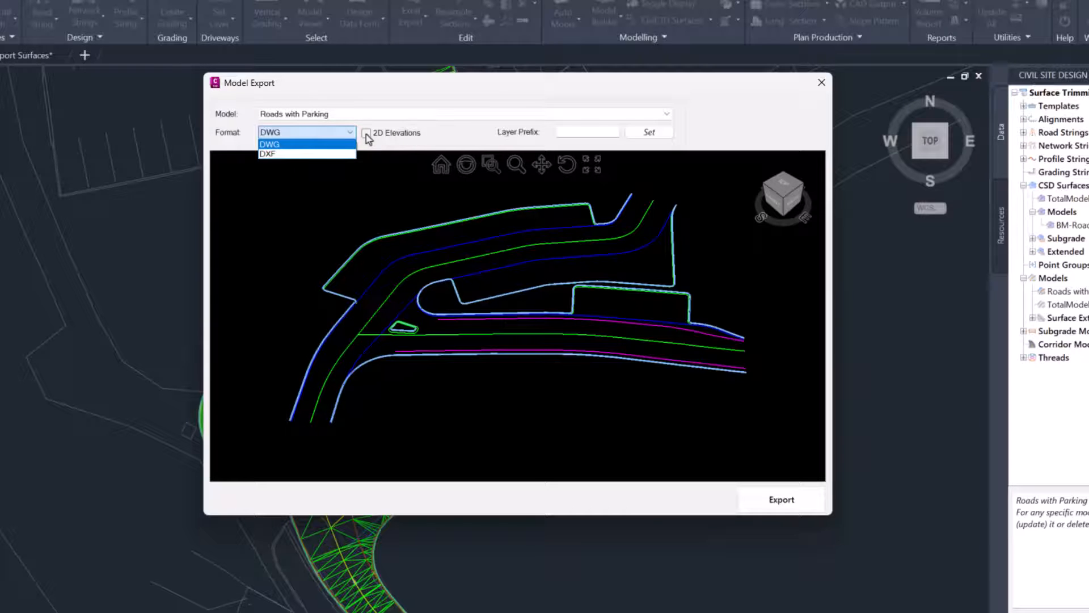
left_click(270, 144)
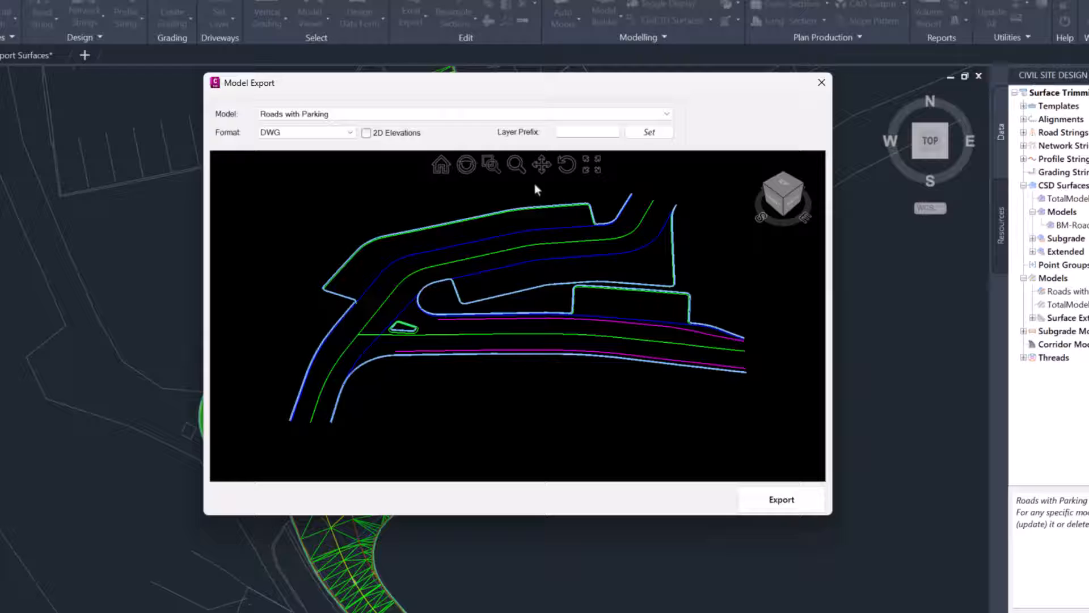
left_click(586, 131)
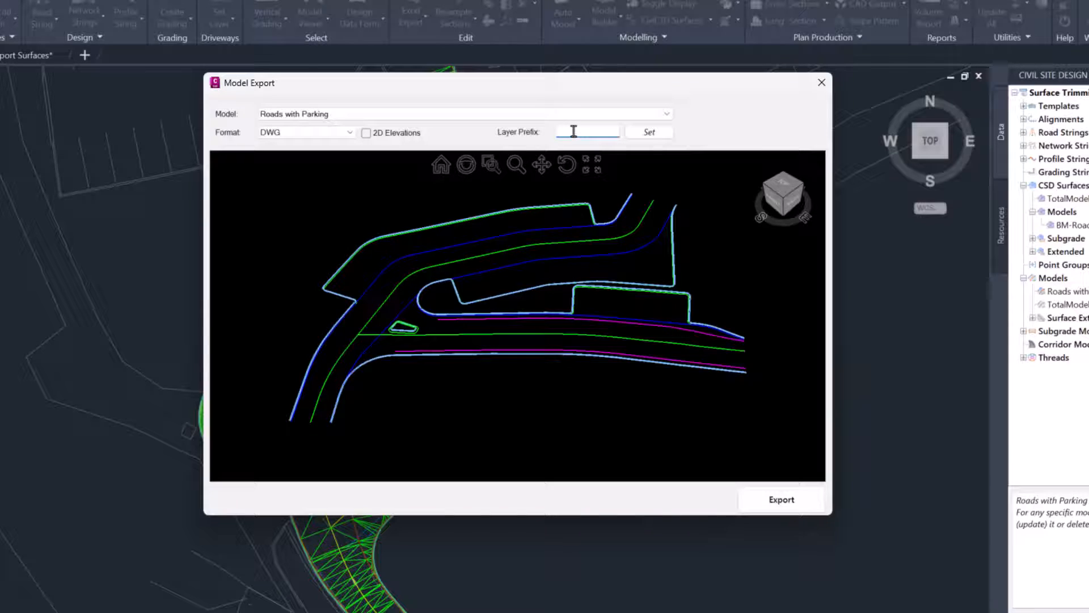
type("Export")
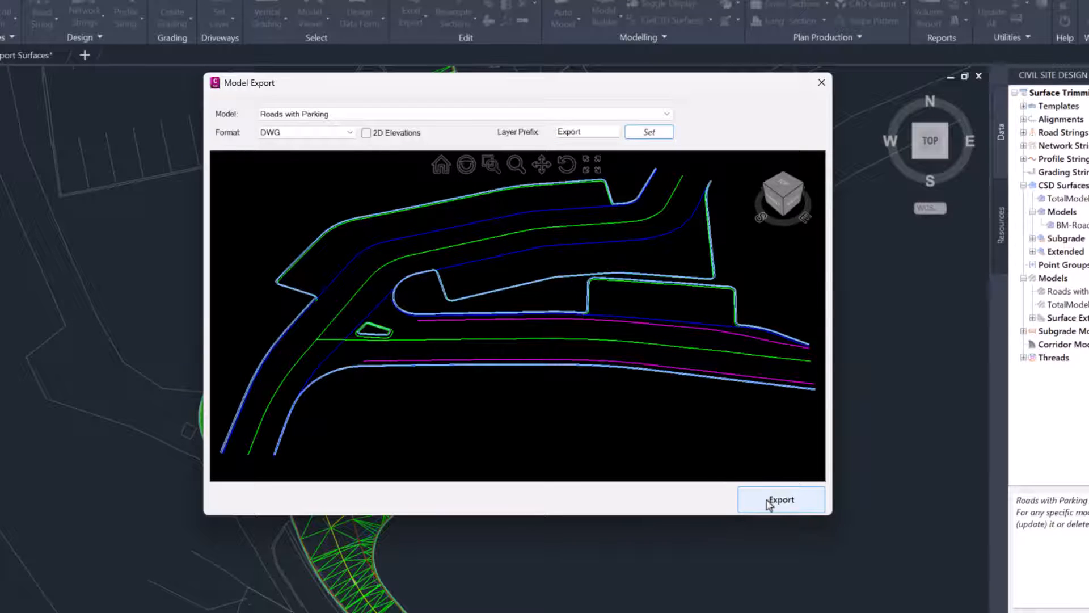
left_click(780, 499)
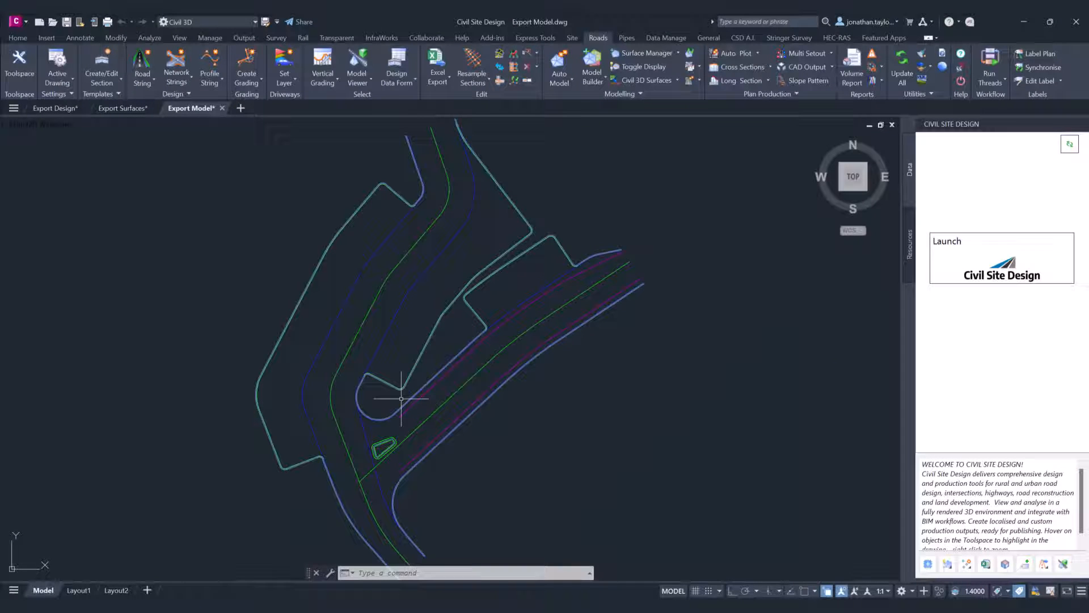